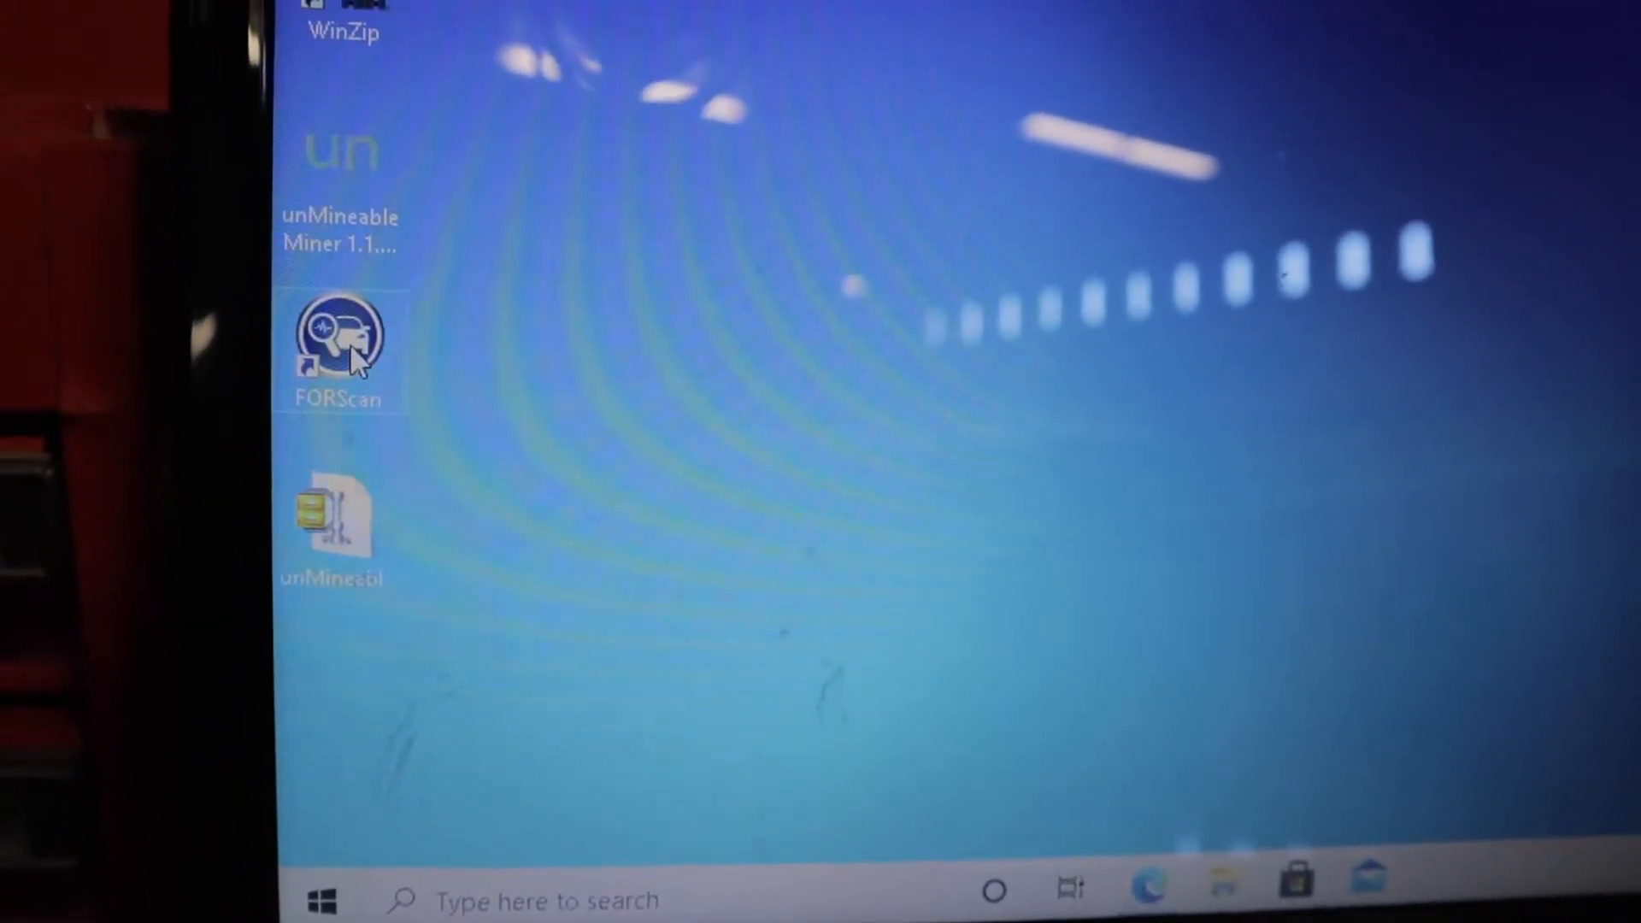
Launch FORScan from its desktop shortcut
double_click(337, 345)
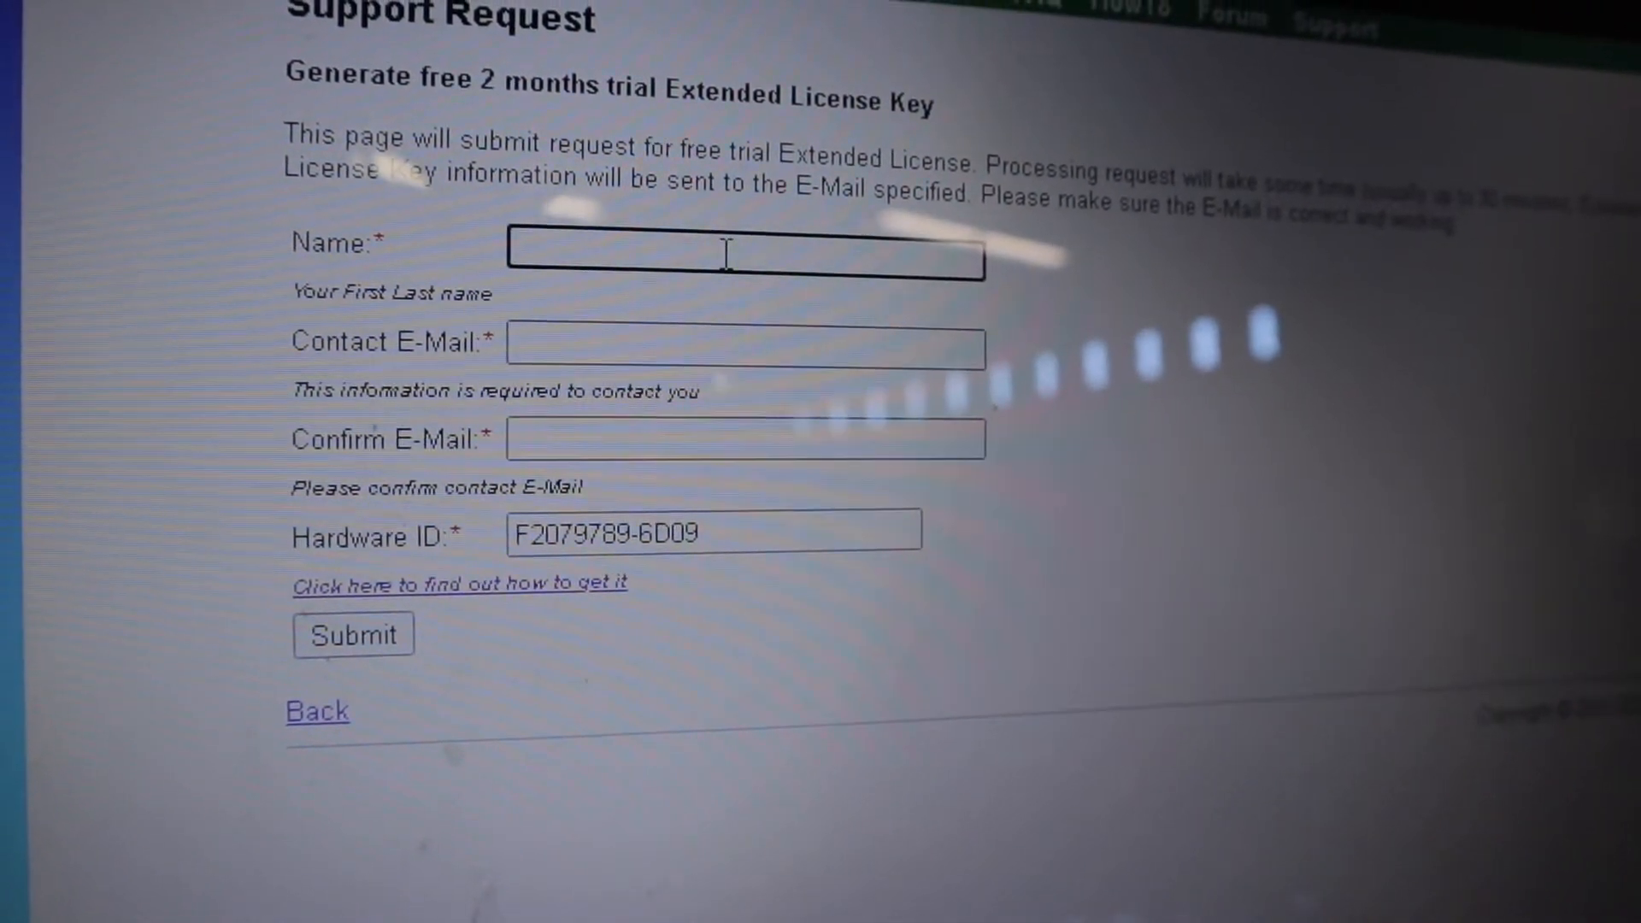
Scroll the trial license request form and begin entering the Name field
scroll(down, 3)
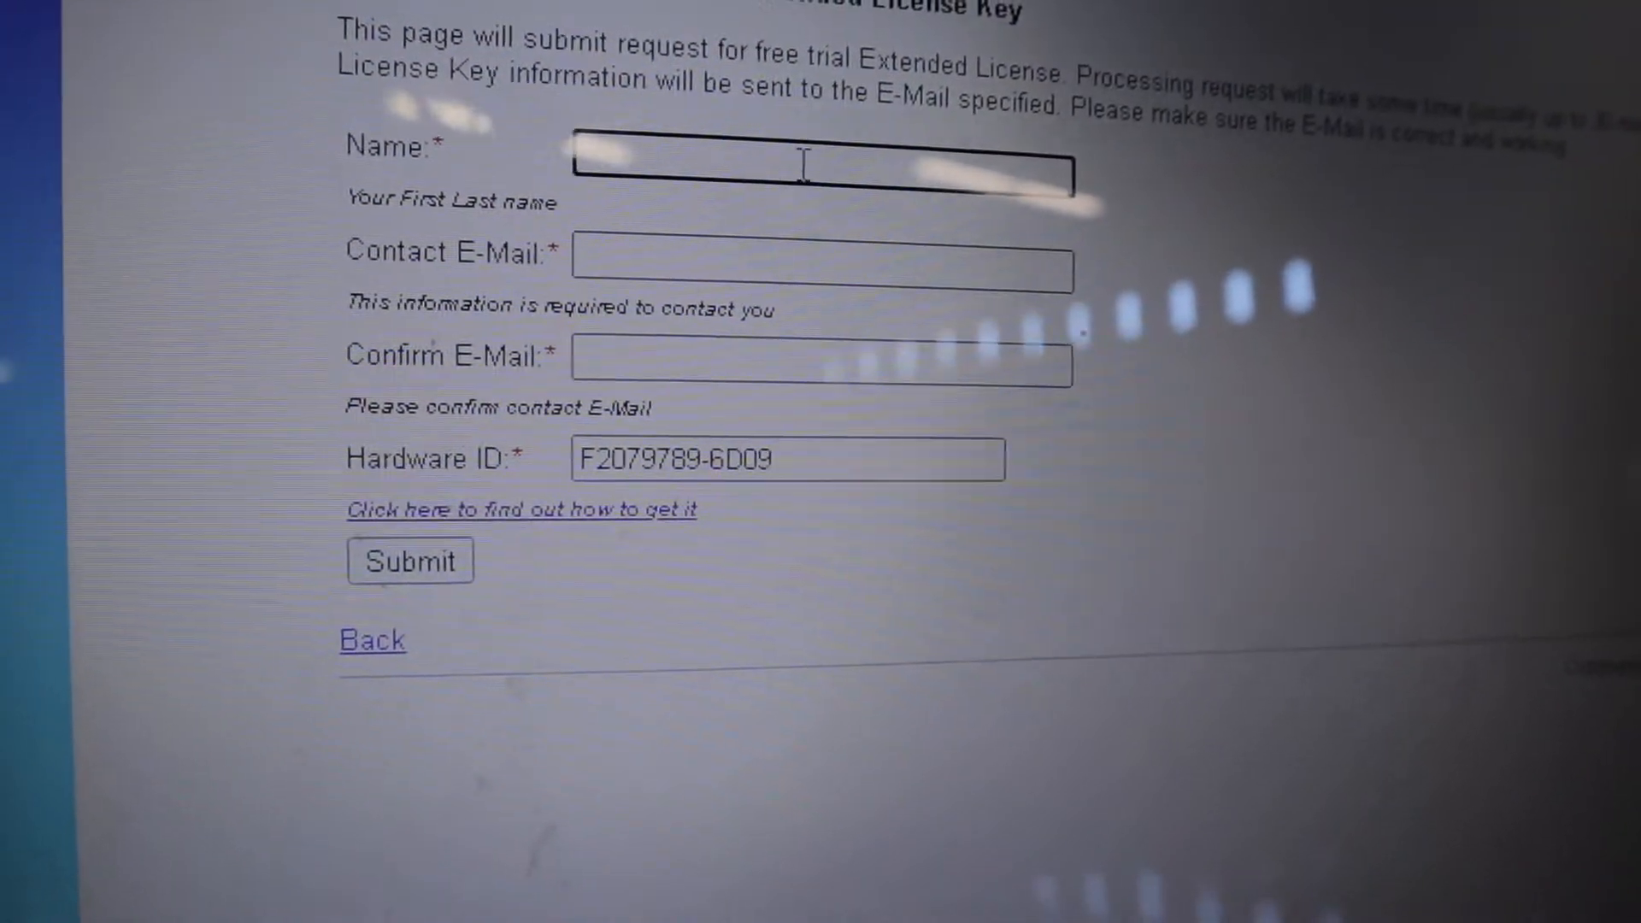
click(409, 560)
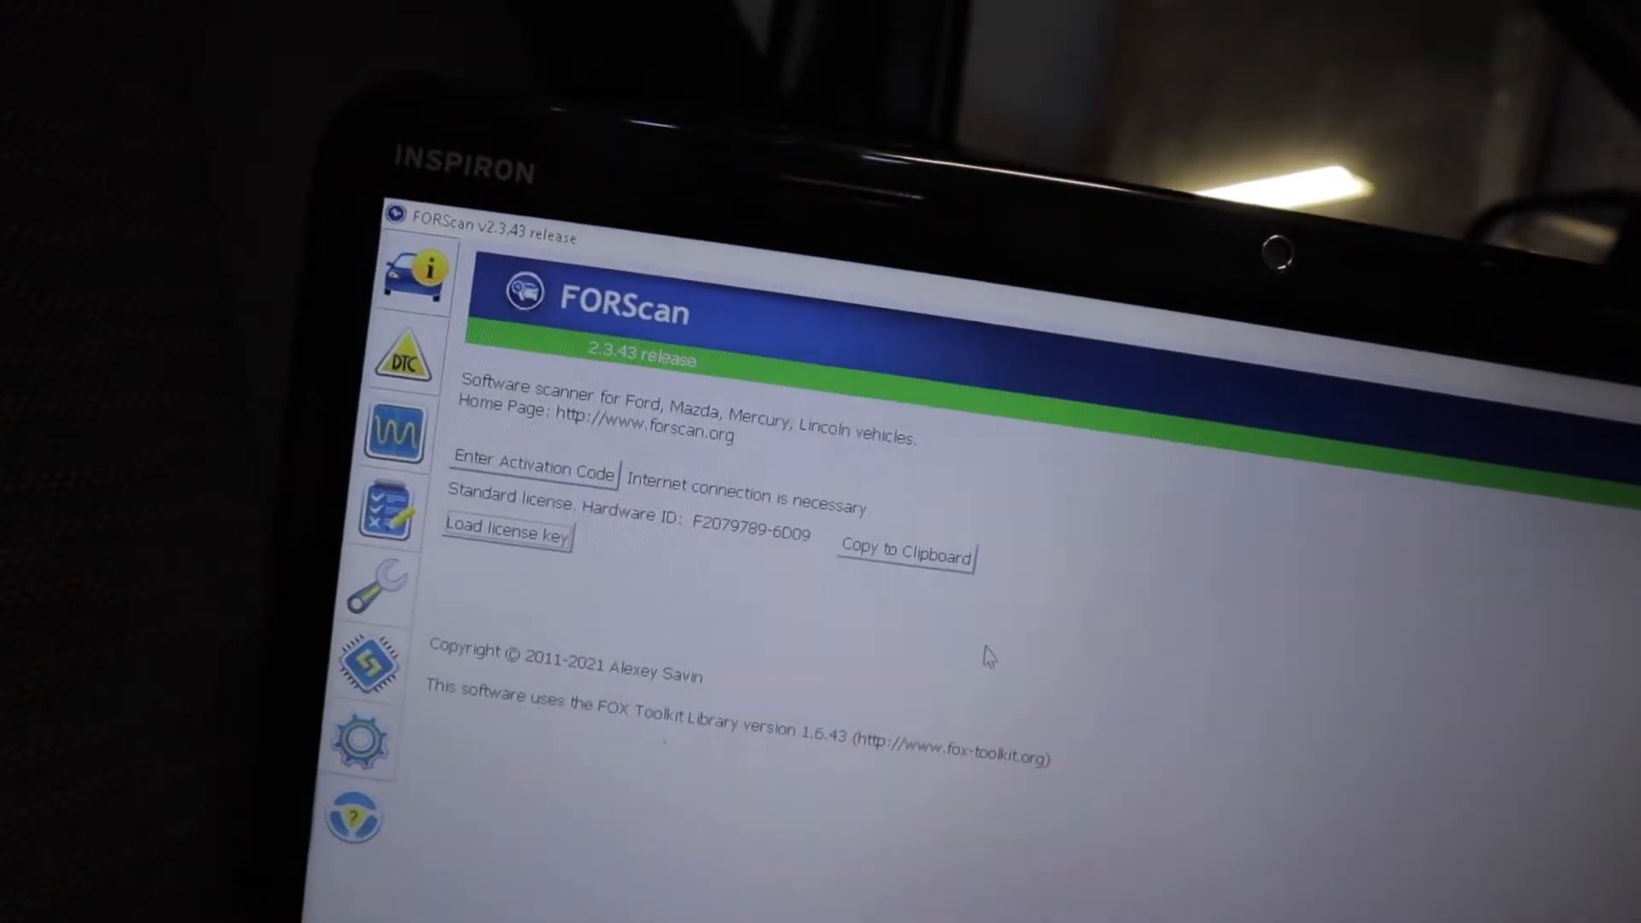
Browse to C:\Program Files and select FORScanLicense.key as the license key
click(507, 535)
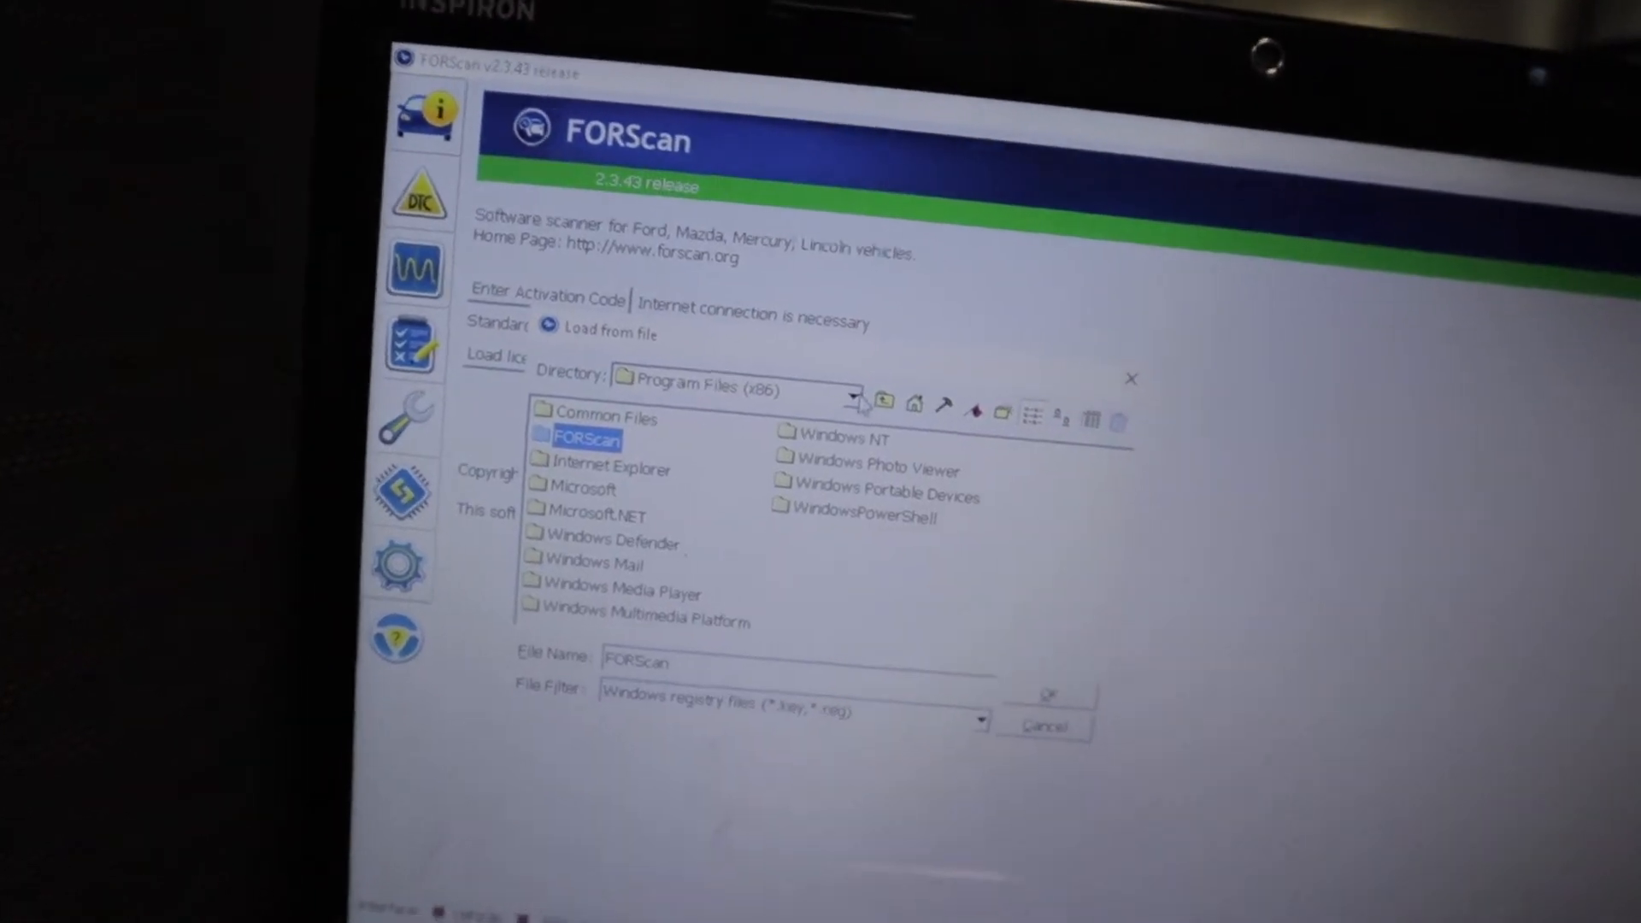
click(856, 395)
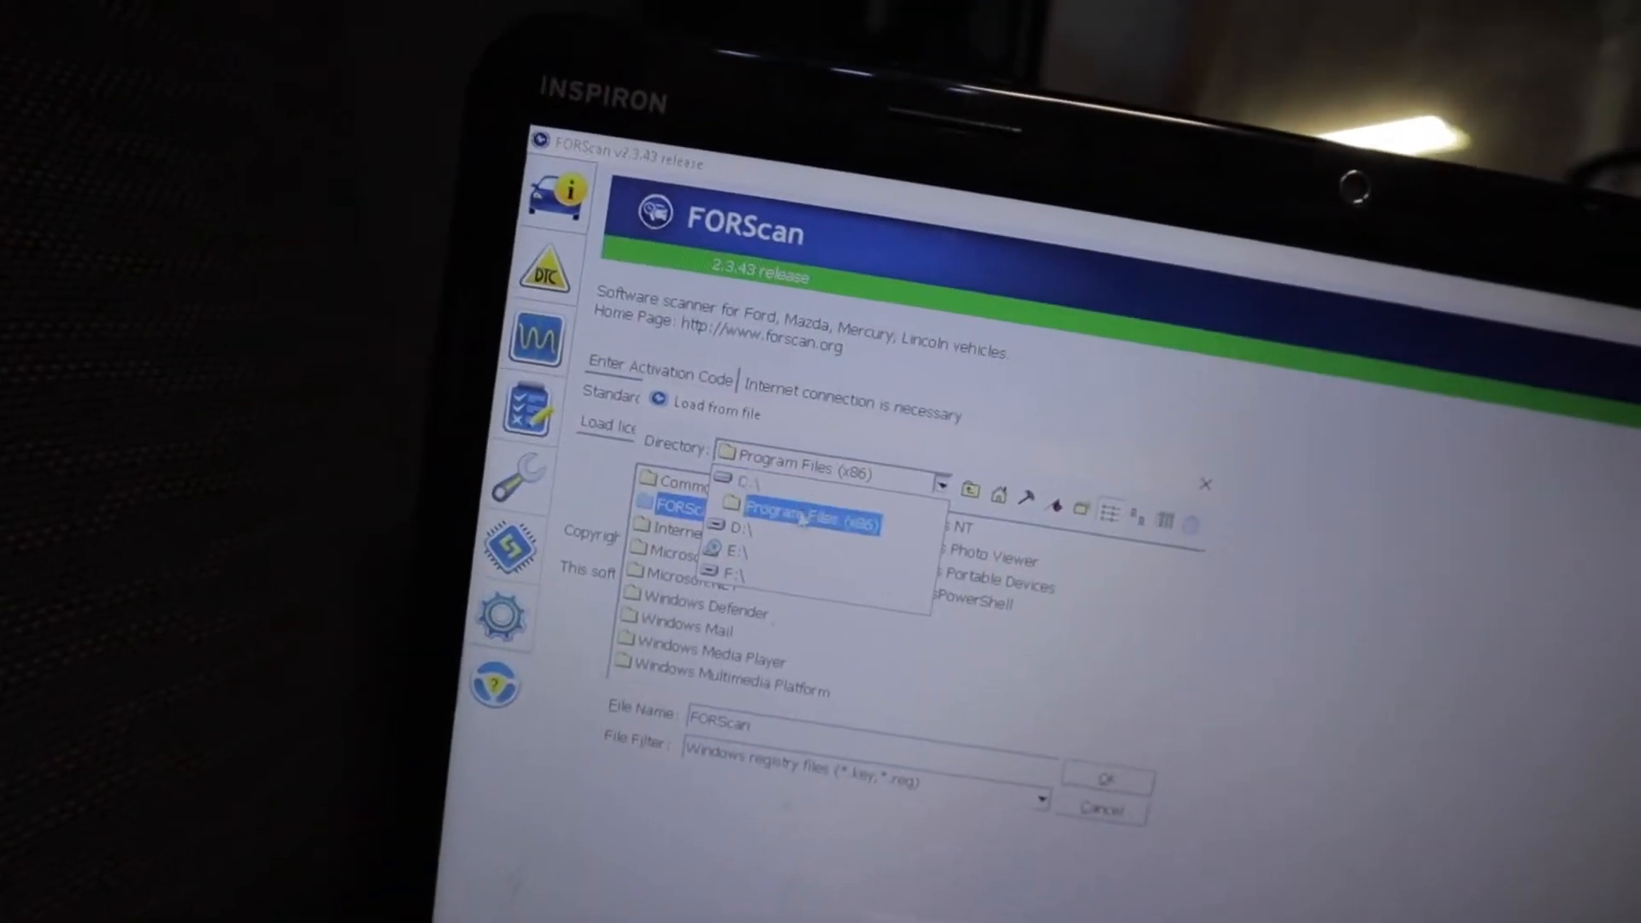
click(745, 481)
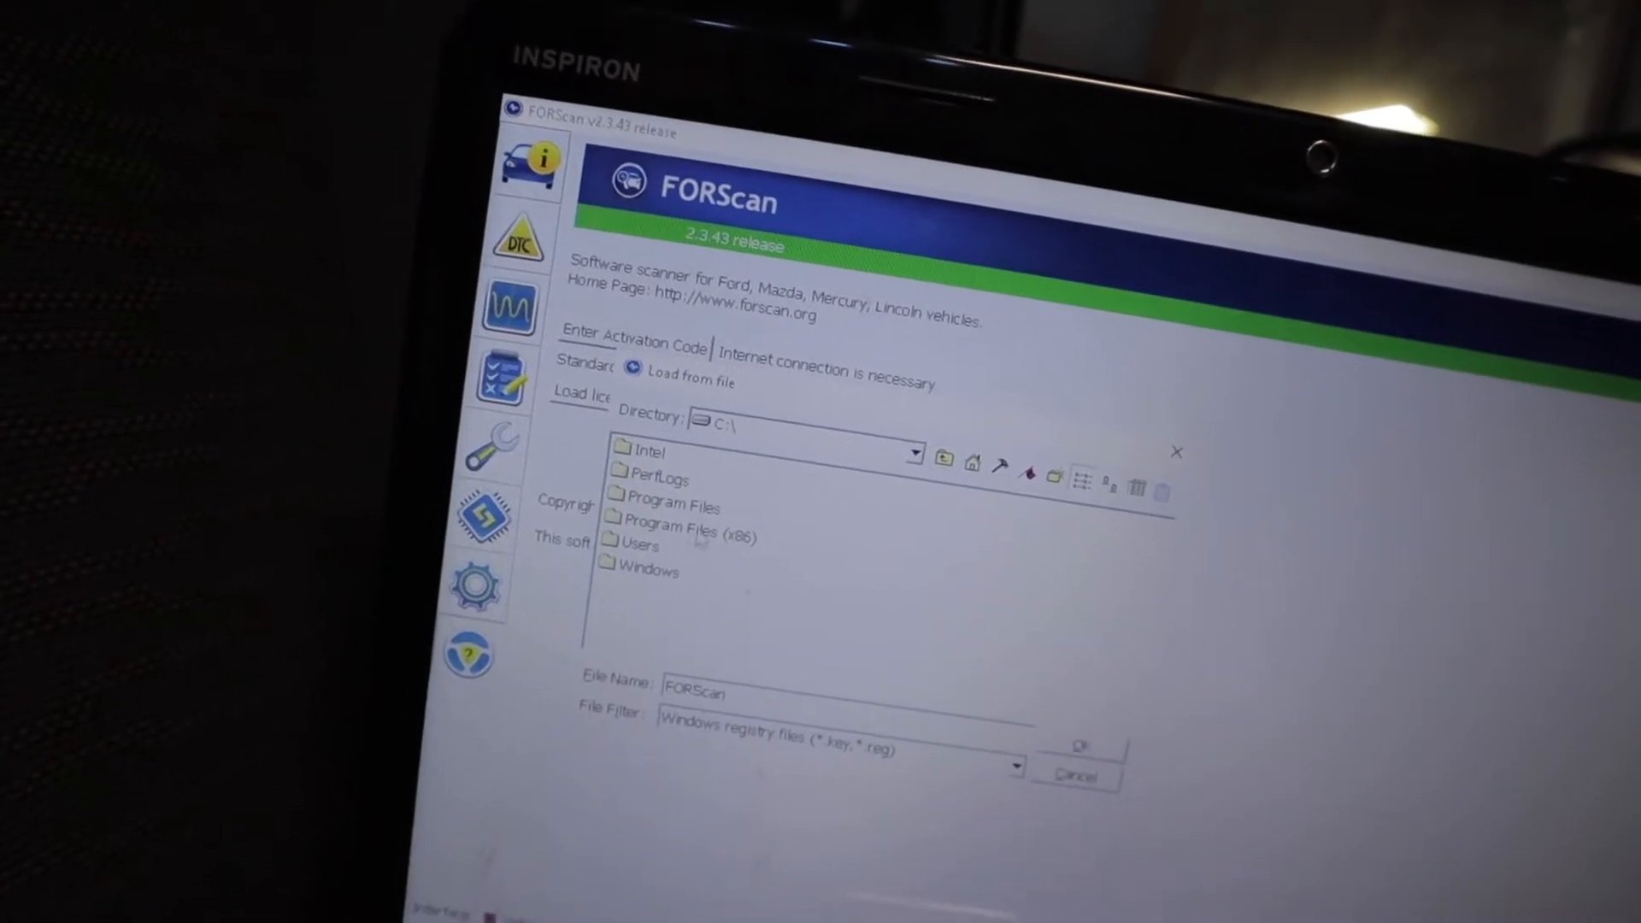
double_click(673, 504)
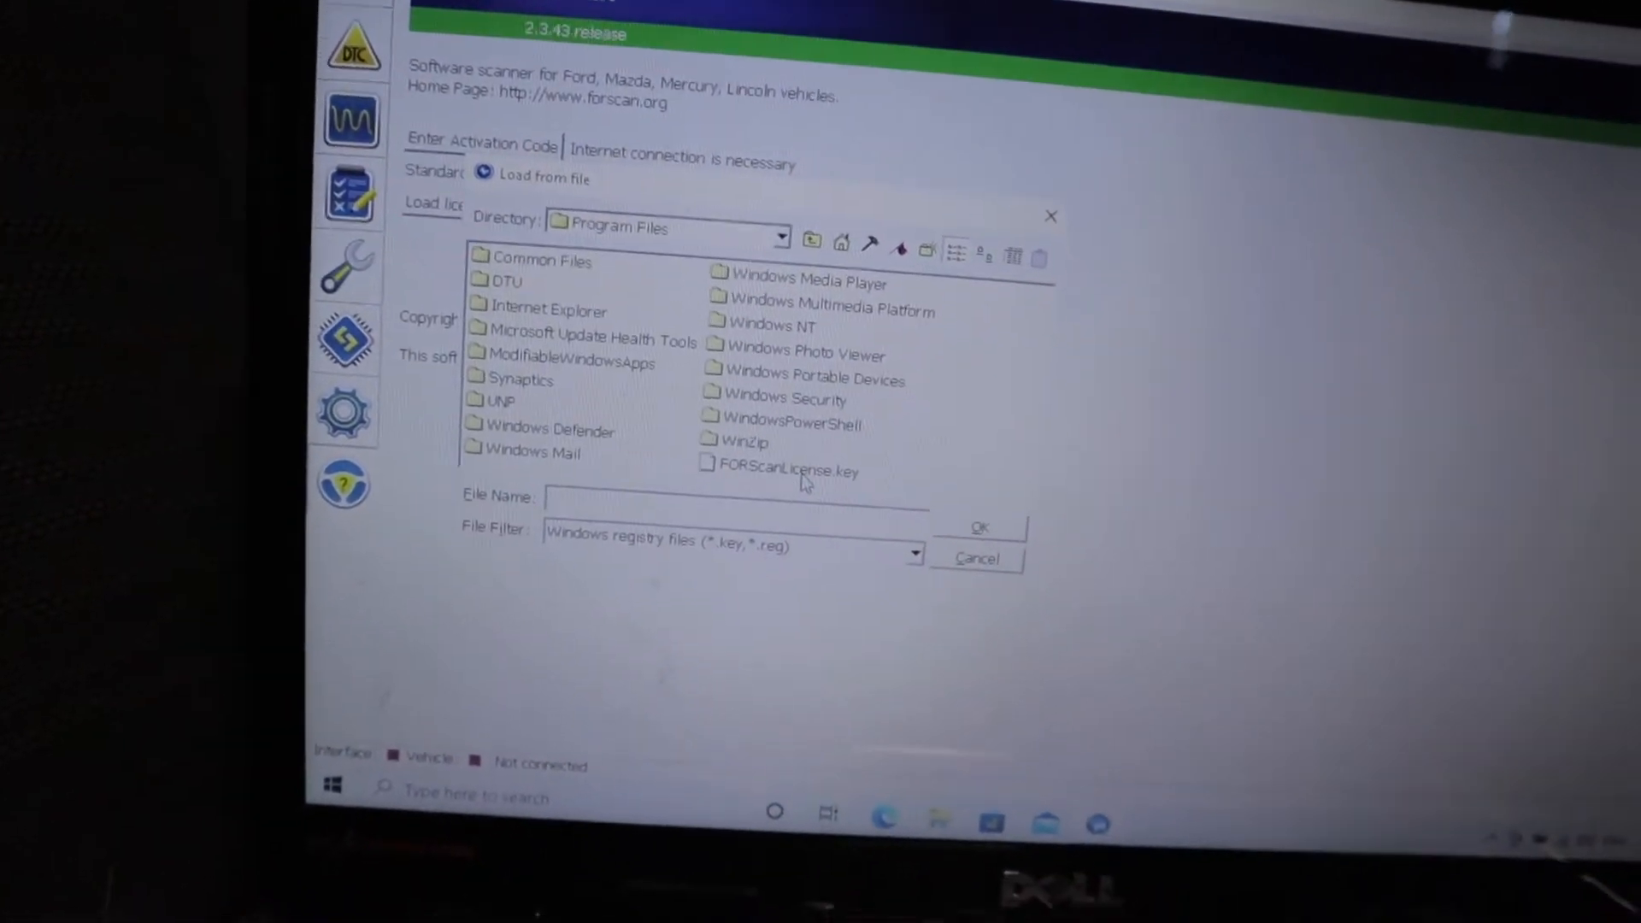
click(788, 470)
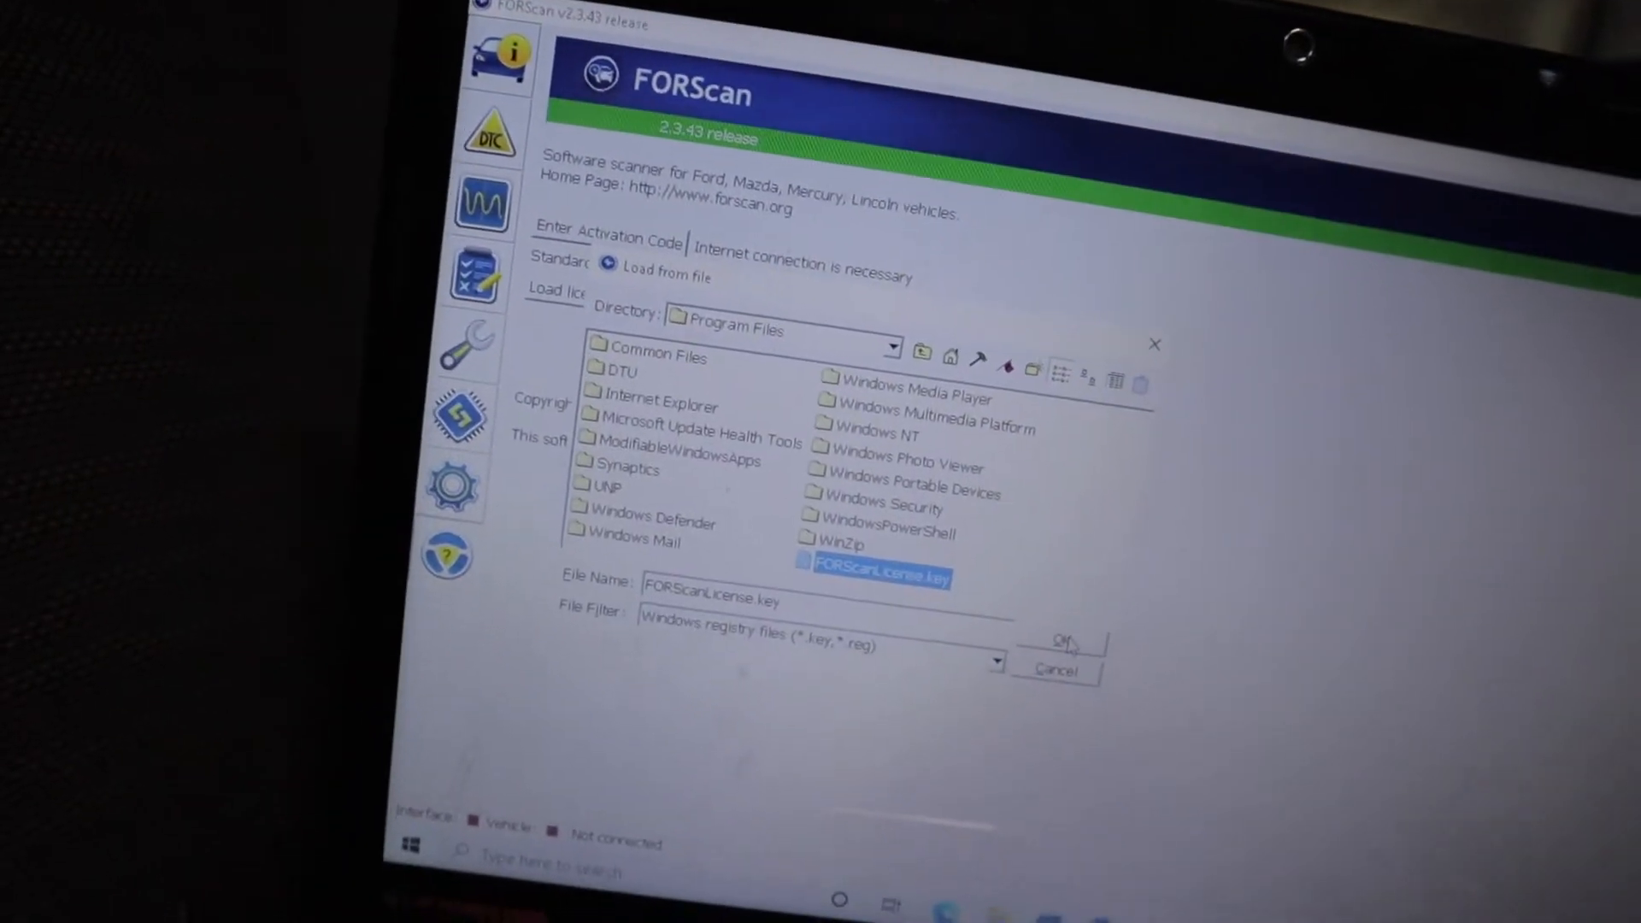
Load the chosen license file and restart FORScan to apply it
click(1063, 642)
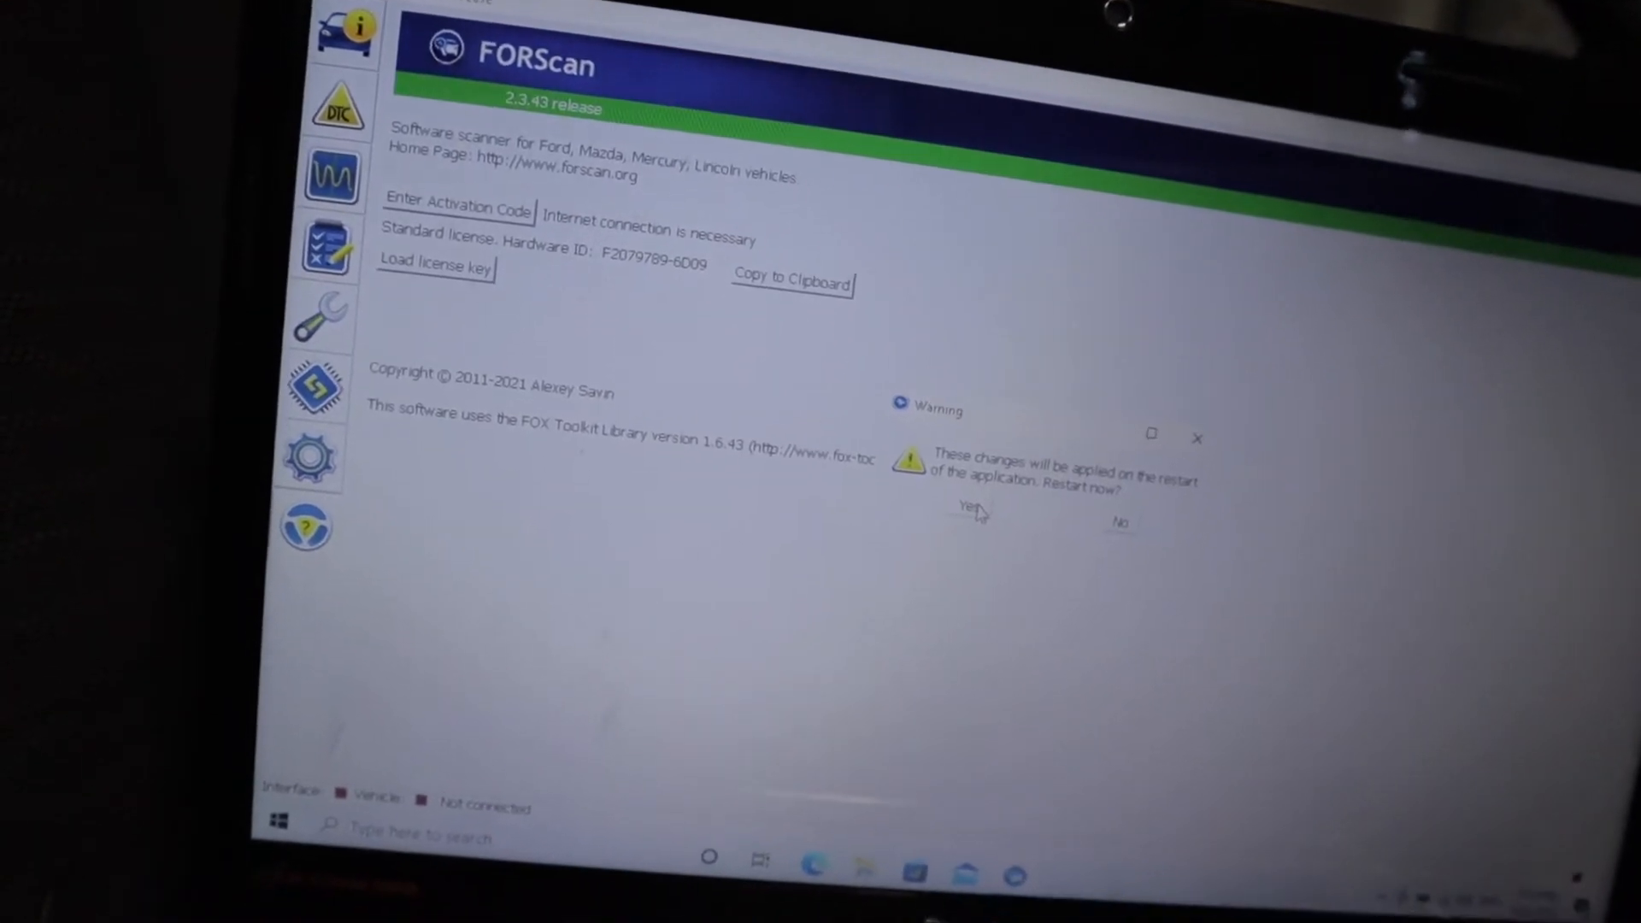
click(963, 507)
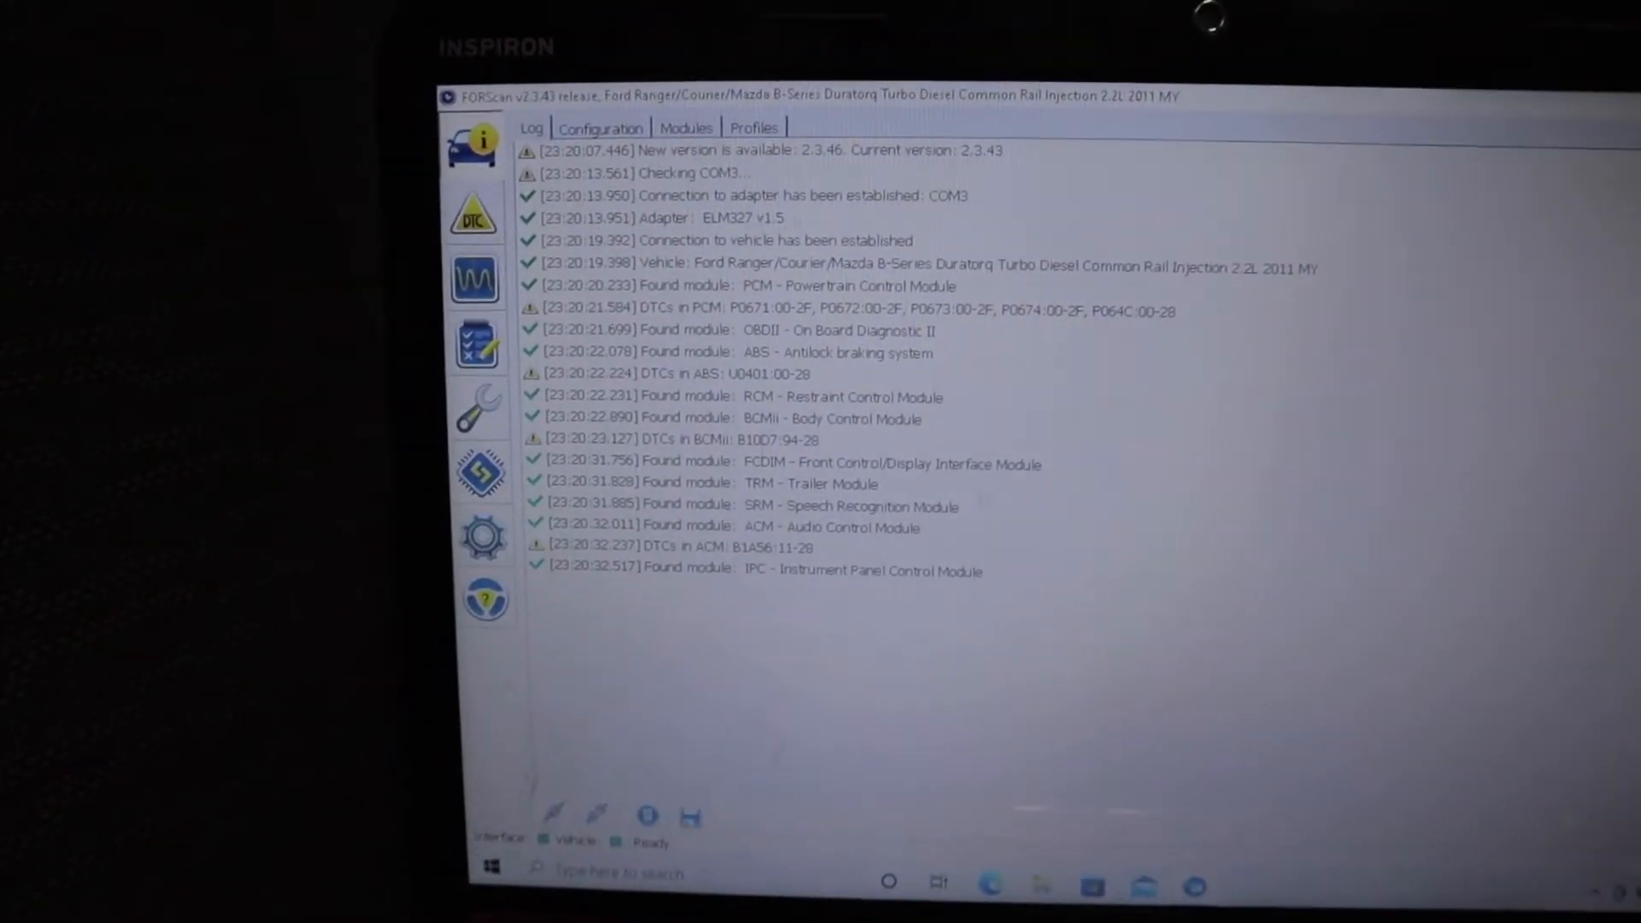
Select PCM Change Fuel Injector Correction Factors from the service procedures list
click(475, 407)
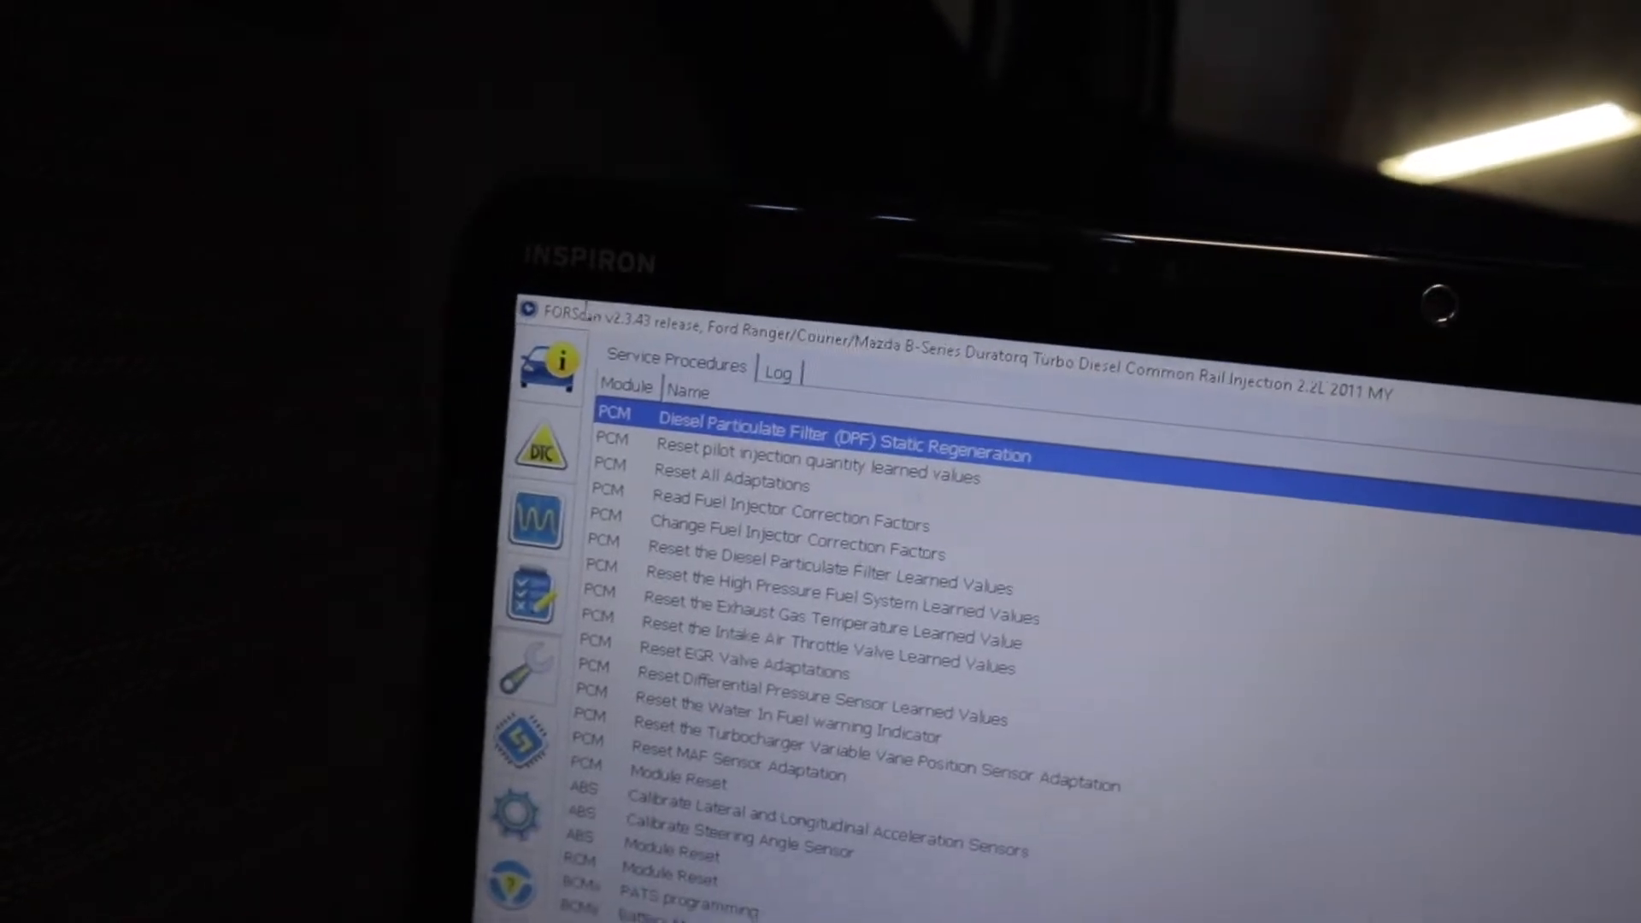
click(827, 495)
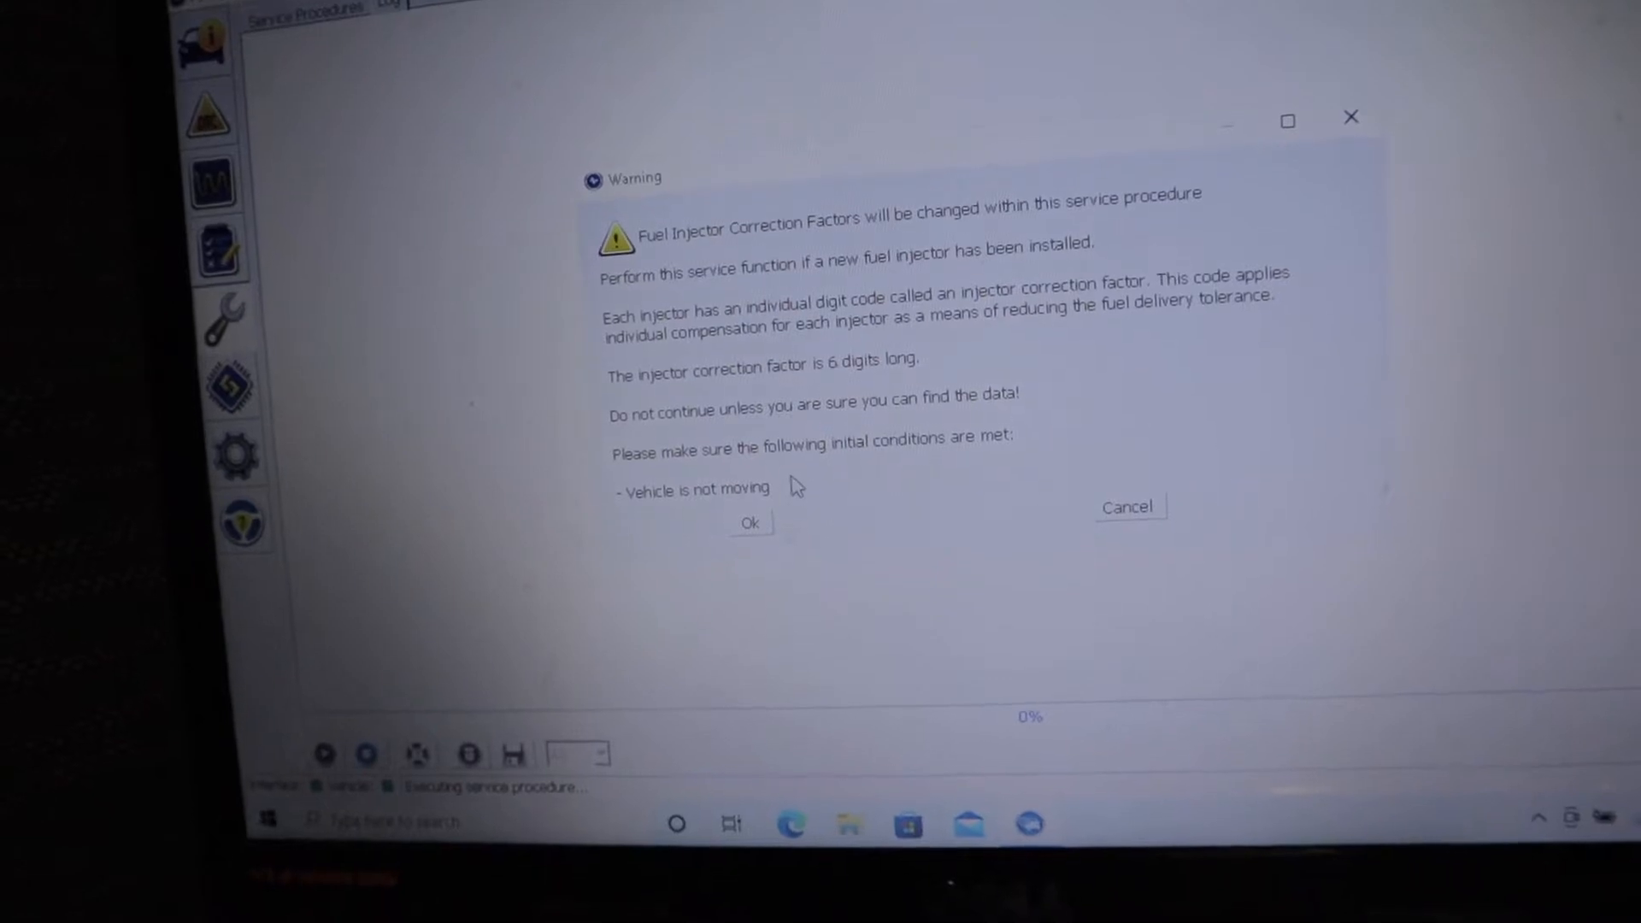
Accept the injector correction warning and confirm the CAN switch is set to HS
click(749, 523)
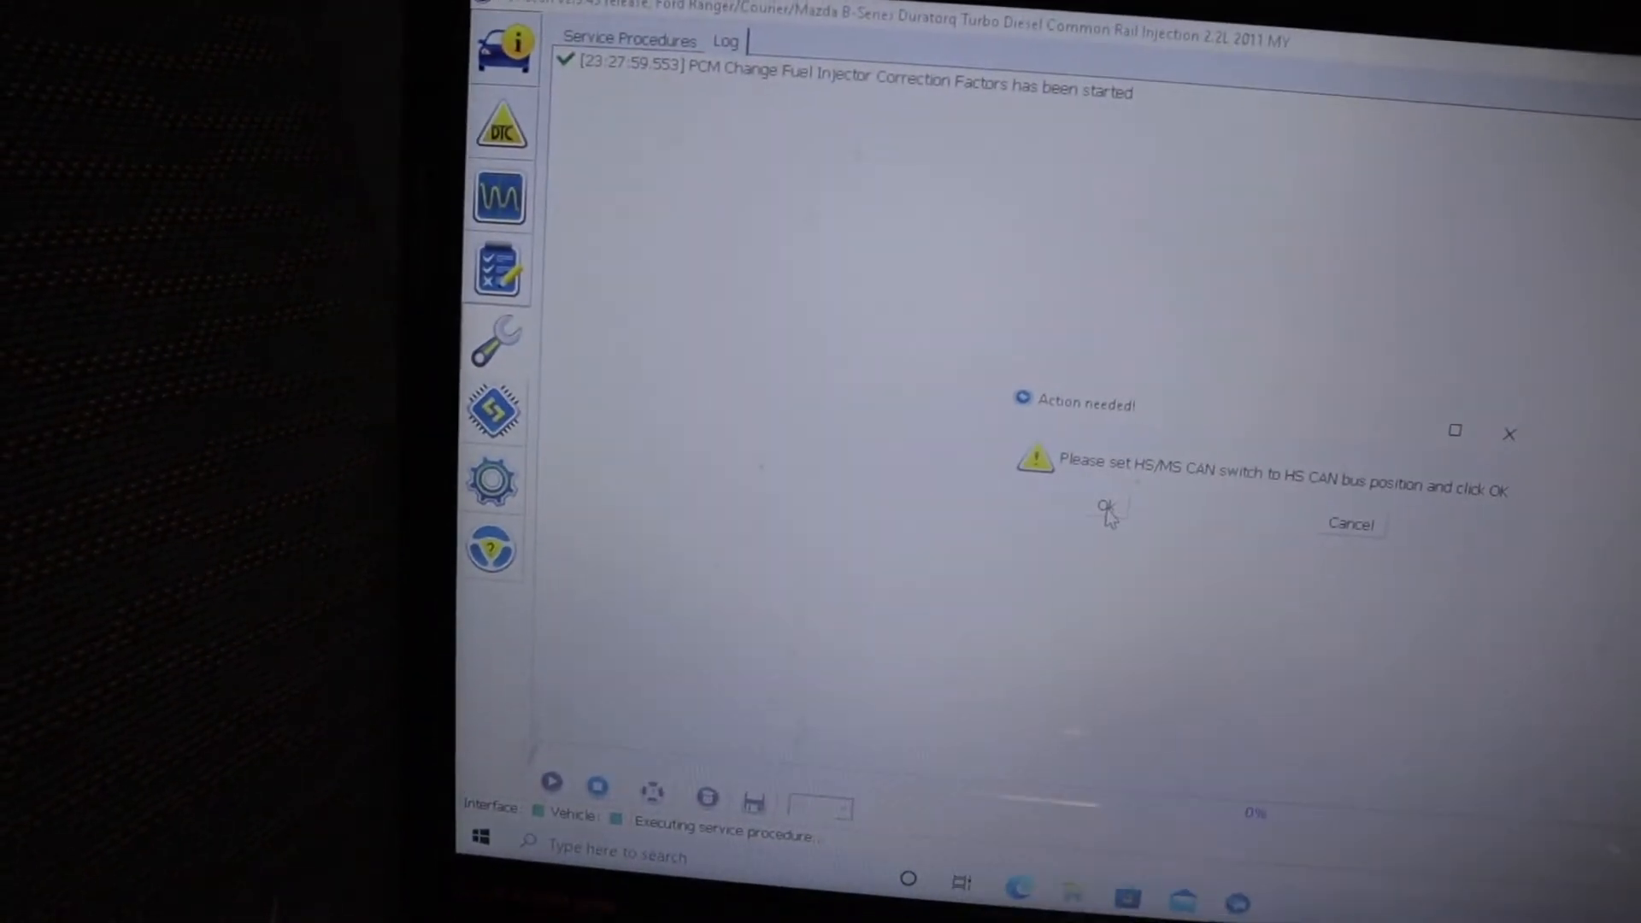
click(1106, 507)
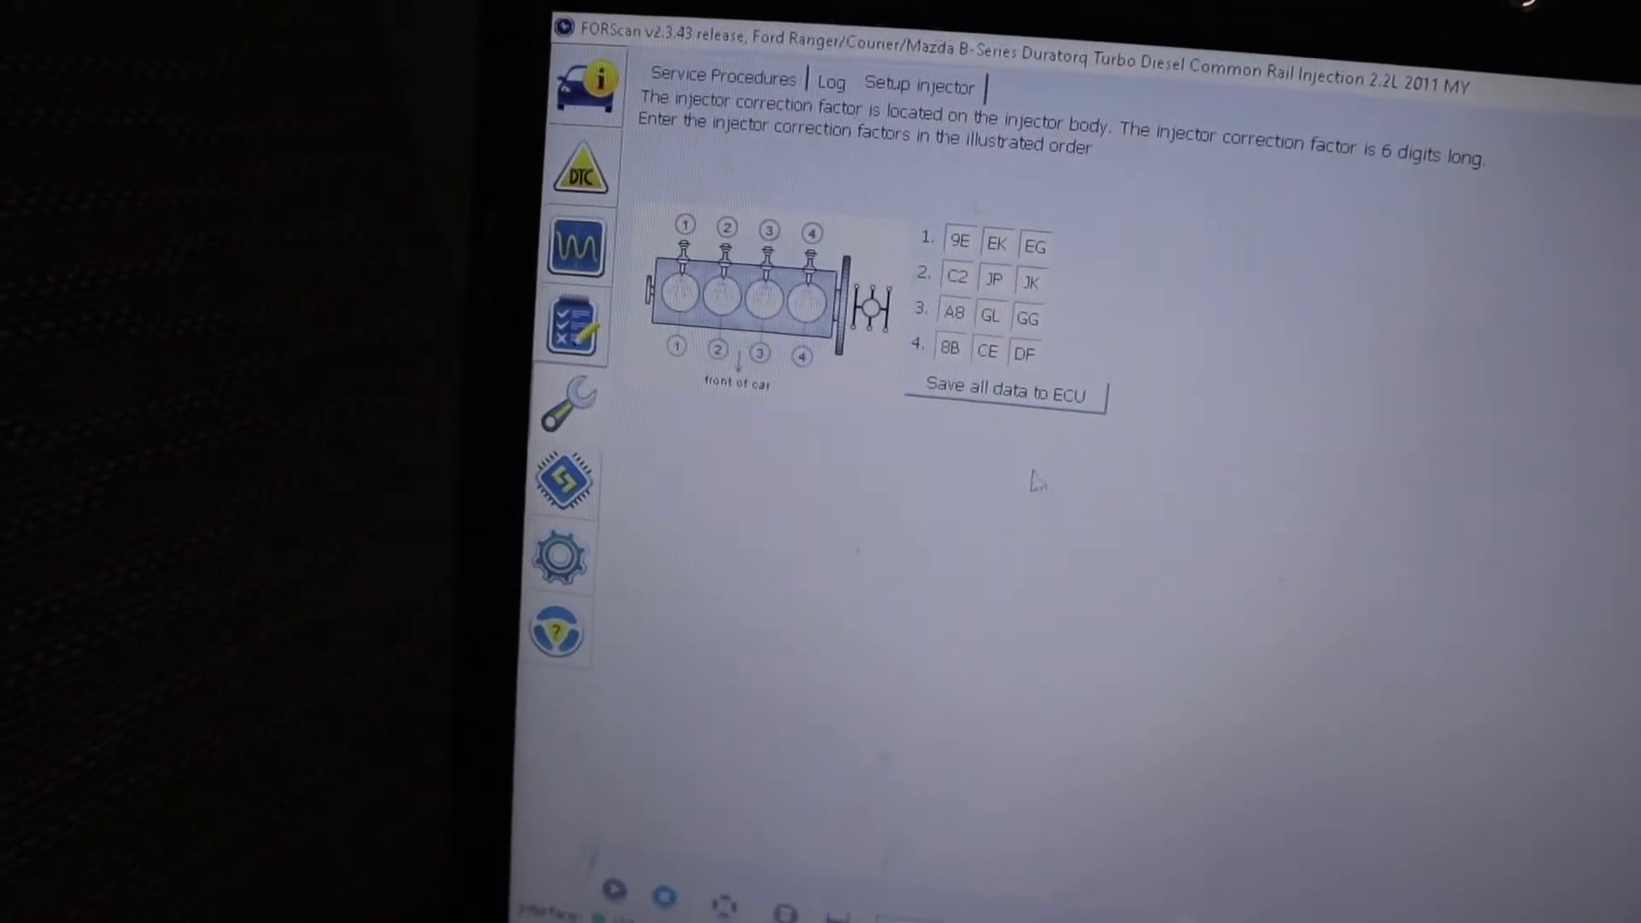
Save all injector data to the ECU, confirm ignition off, and acknowledge success
click(1005, 395)
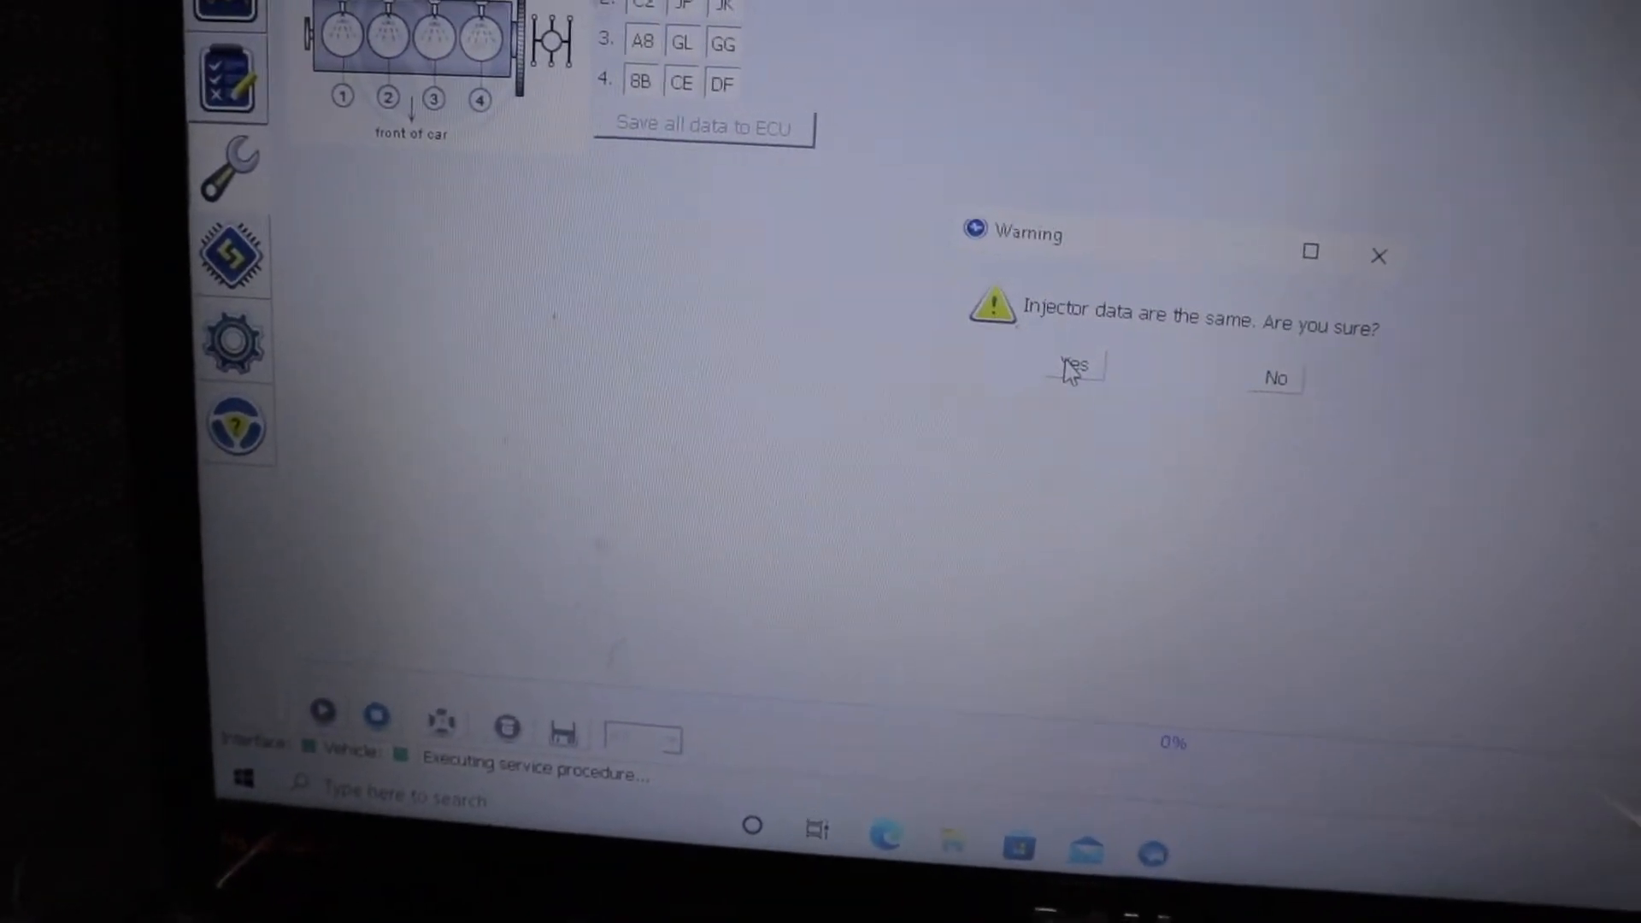
click(1074, 365)
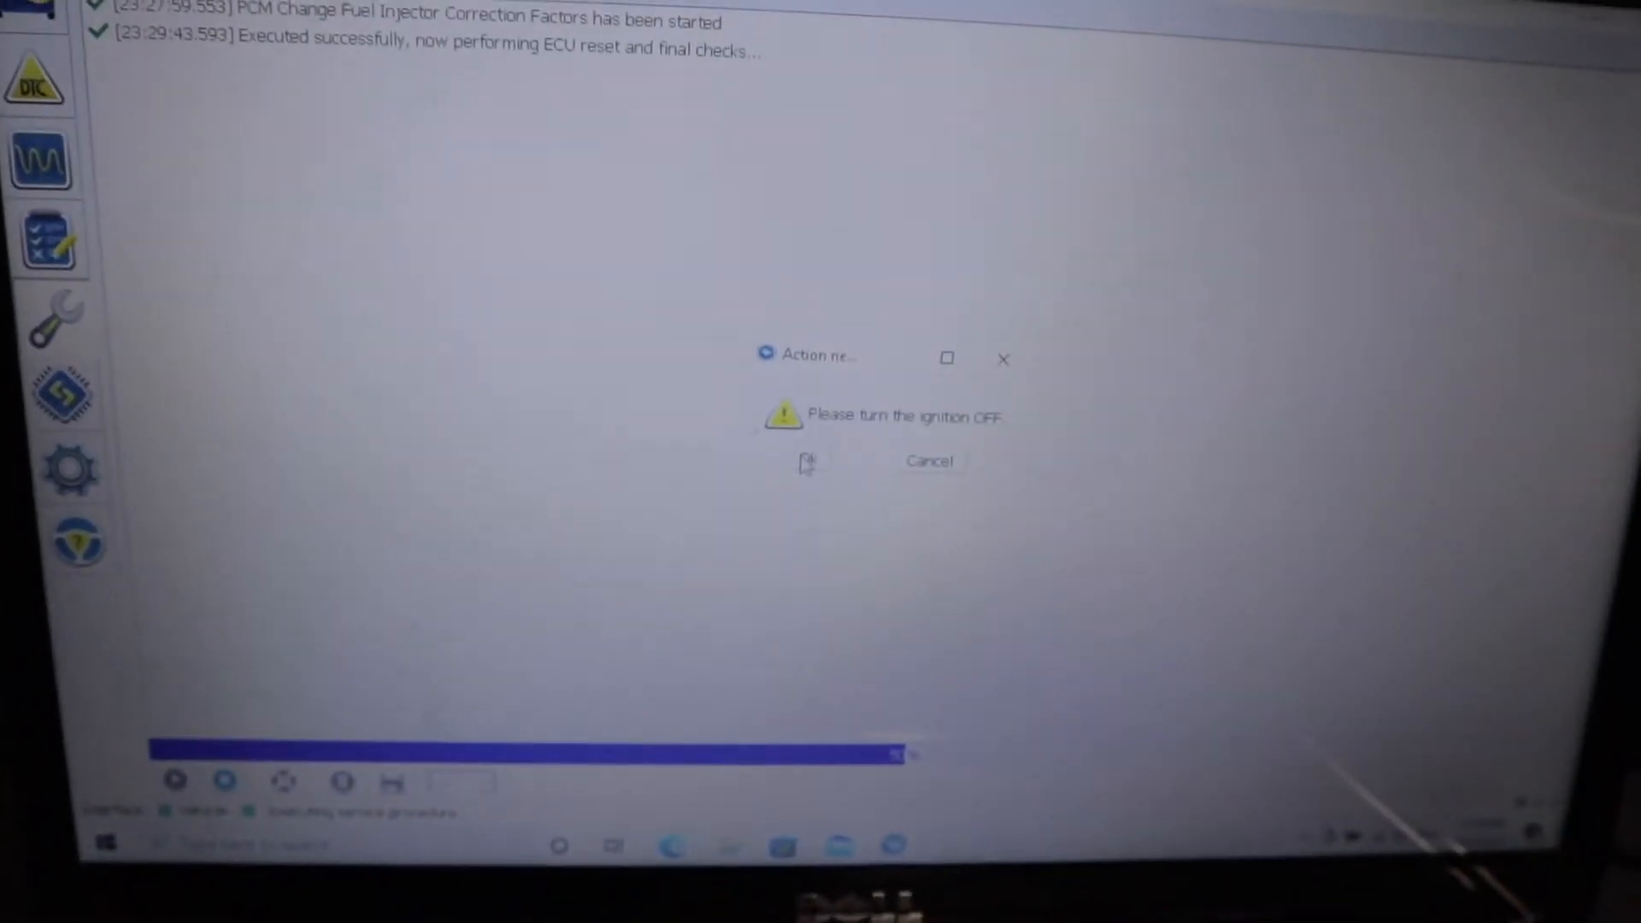
click(809, 461)
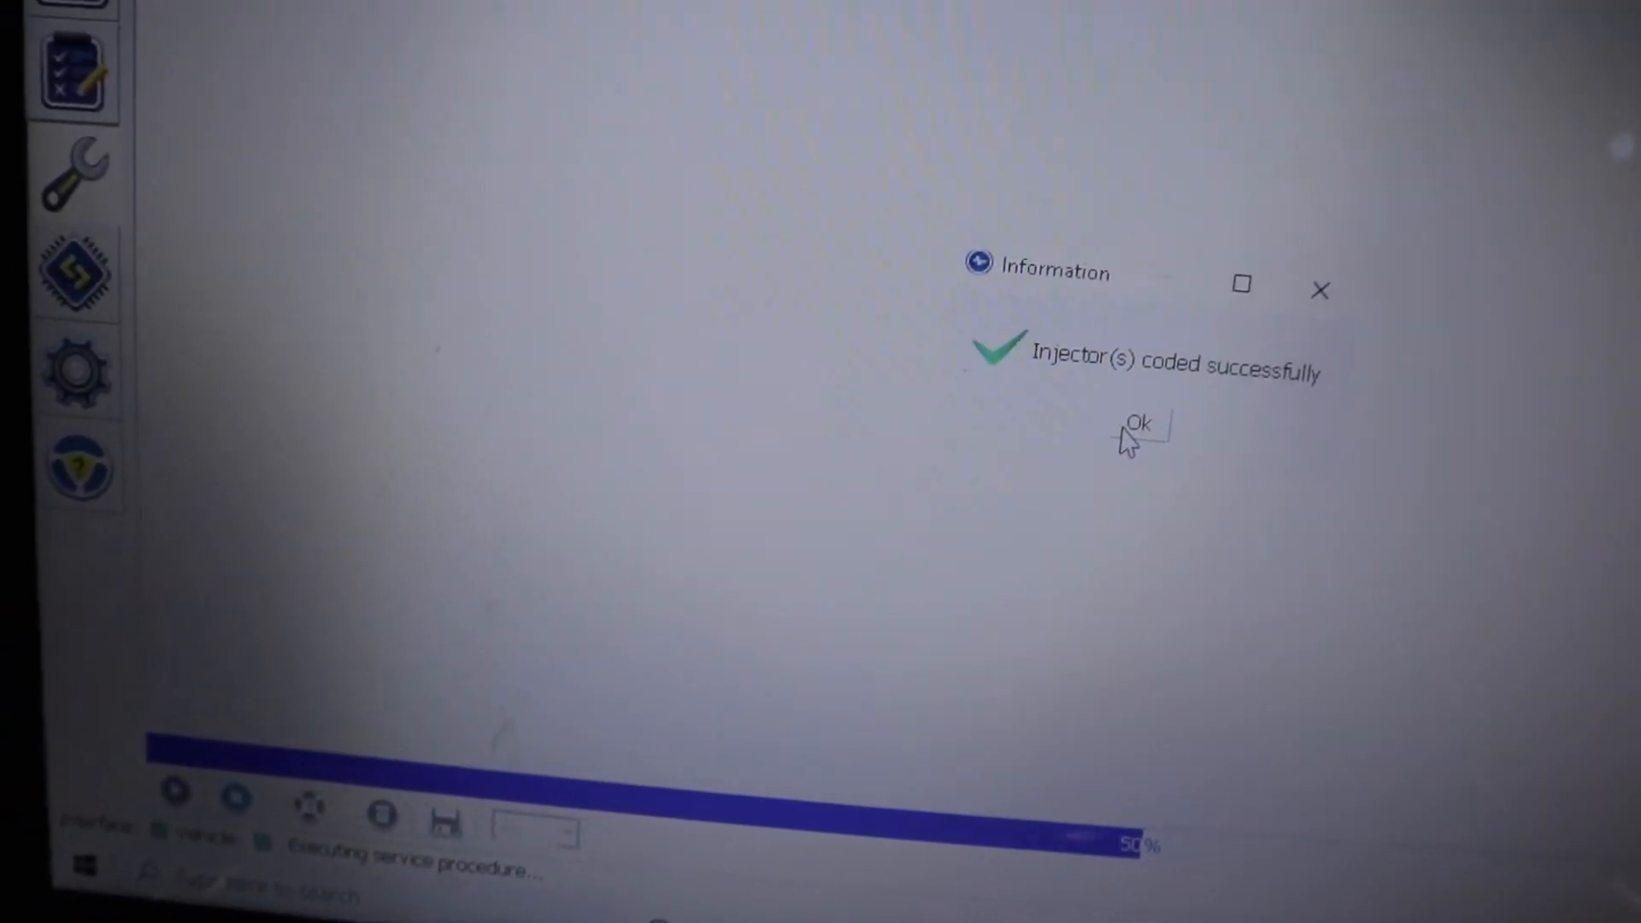
click(1139, 425)
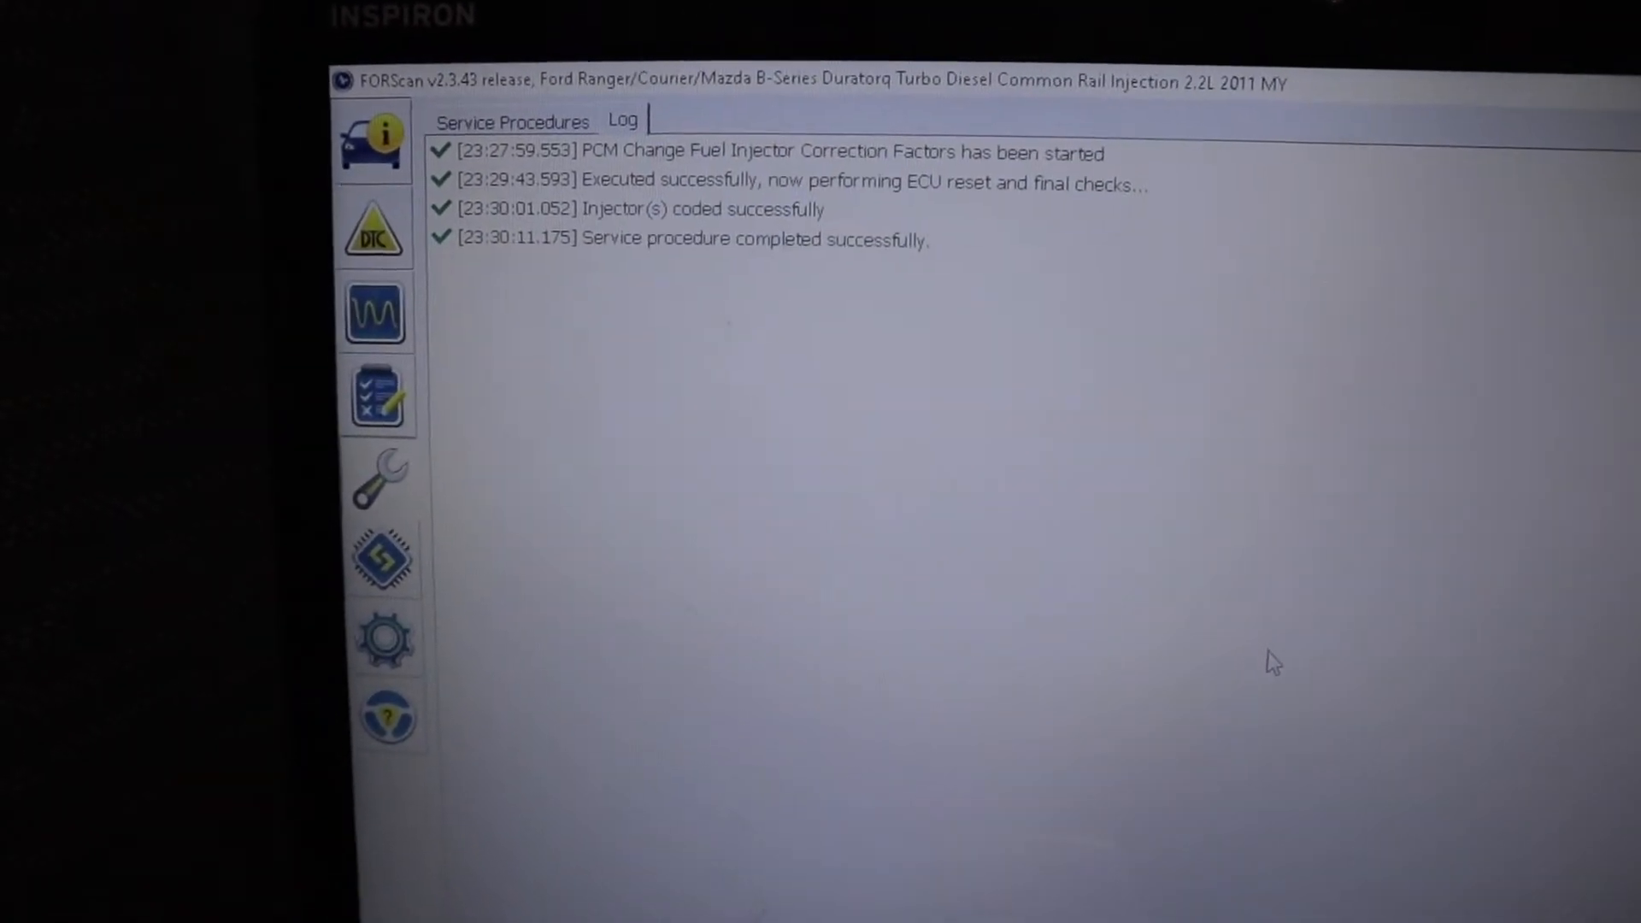